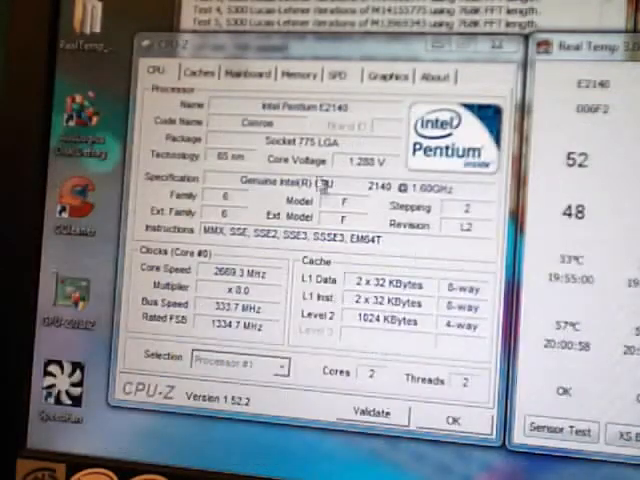
Inspect the 1024 MB Corsair module in slot #2, then view the 2048 MB dual-channel DDR2 overview.
{"action": "left_click", "coordinate": [300, 76]}
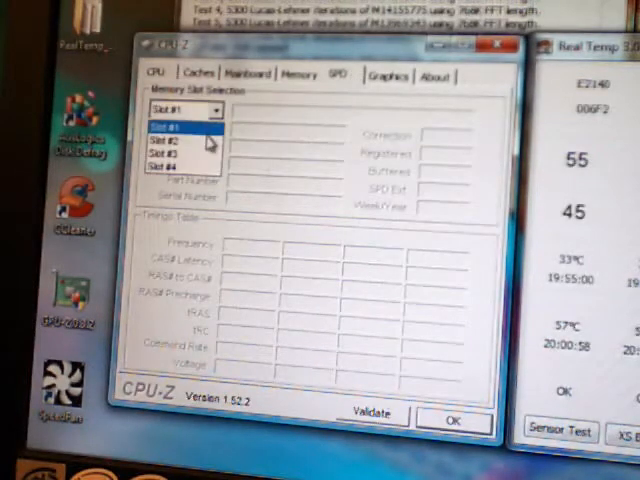
{"action": "left_click", "coordinate": [172, 140]}
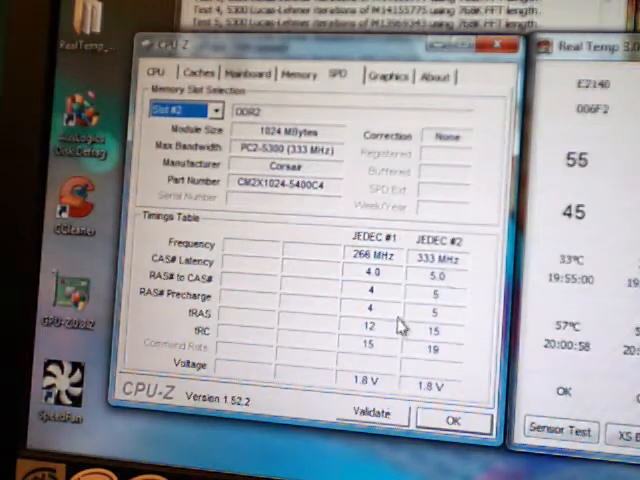
{"action": "left_click", "coordinate": [300, 74]}
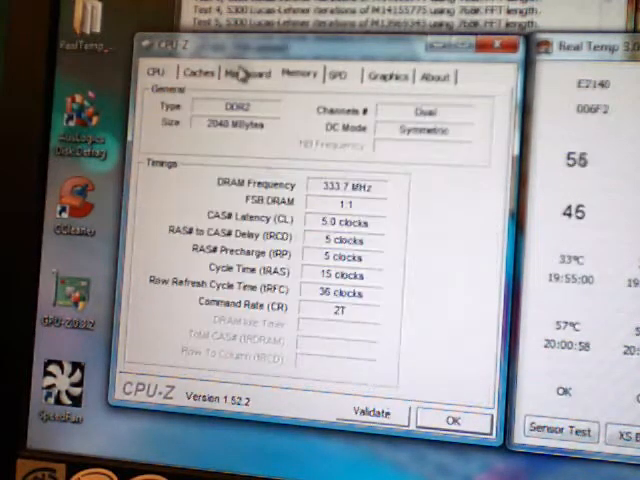
Show the Biostar TPower I45 mainboard details with Intel P45/P43 chipset and AMI BIOS.
{"action": "left_click", "coordinate": [246, 74]}
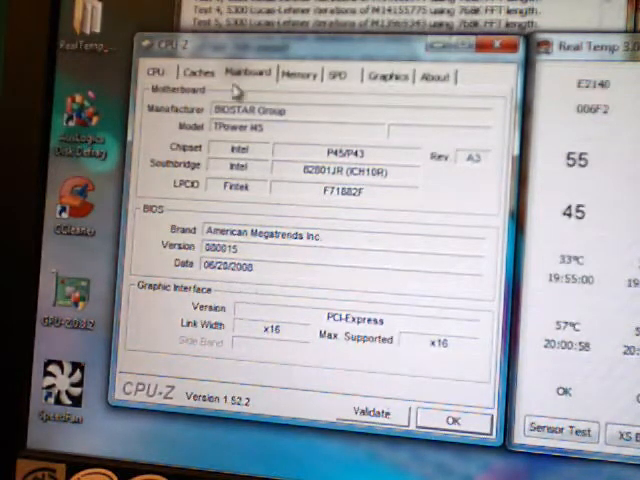
Review the cache sizes, then return to the Pentium E2140 overview at about 2669 MHz.
{"action": "left_click", "coordinate": [204, 76]}
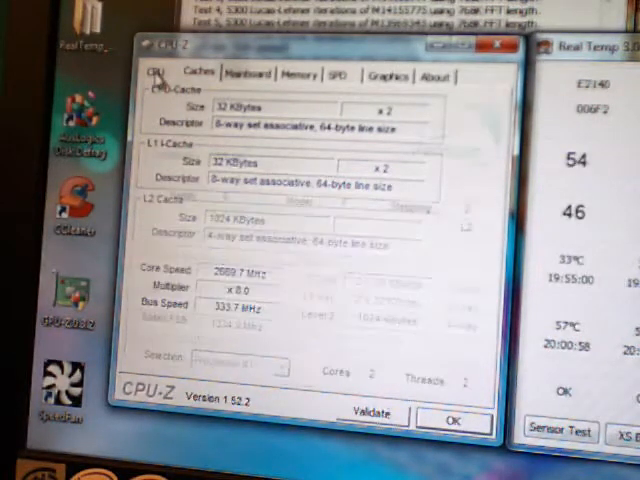
{"action": "left_click", "coordinate": [158, 76]}
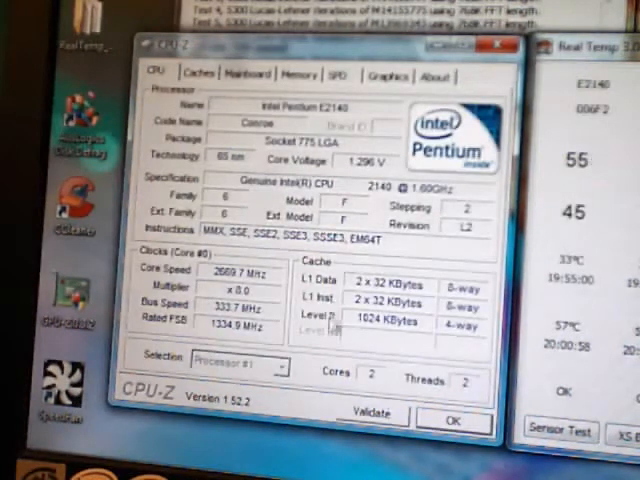